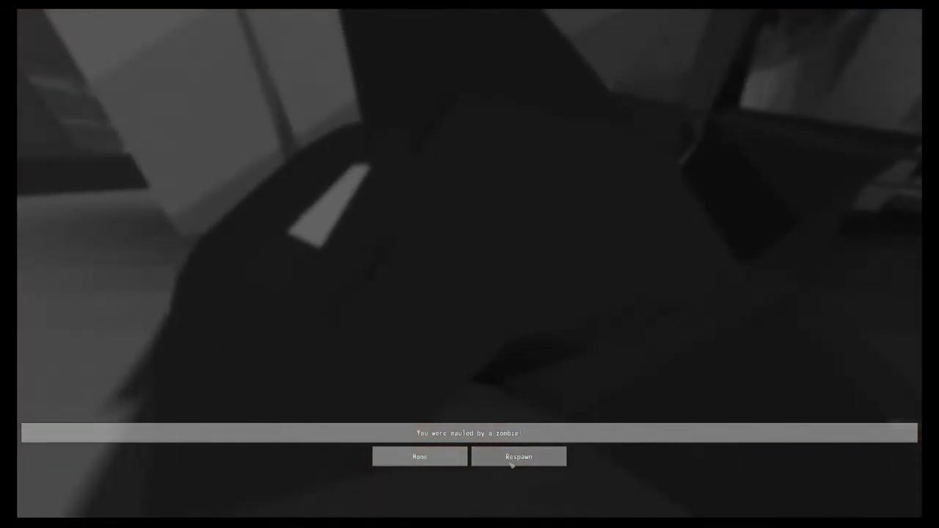
Step: Respawn after being killed by the zombie
{"action": "left_click", "coordinate": [519, 456]}
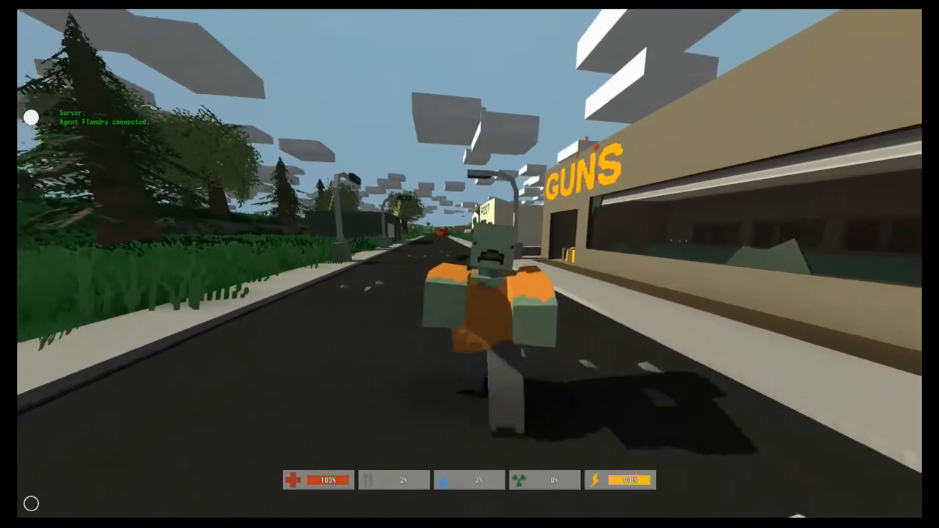
Step: Run out of town across the fields toward the lone house
{"action": "left_click", "coordinate": [491, 278]}
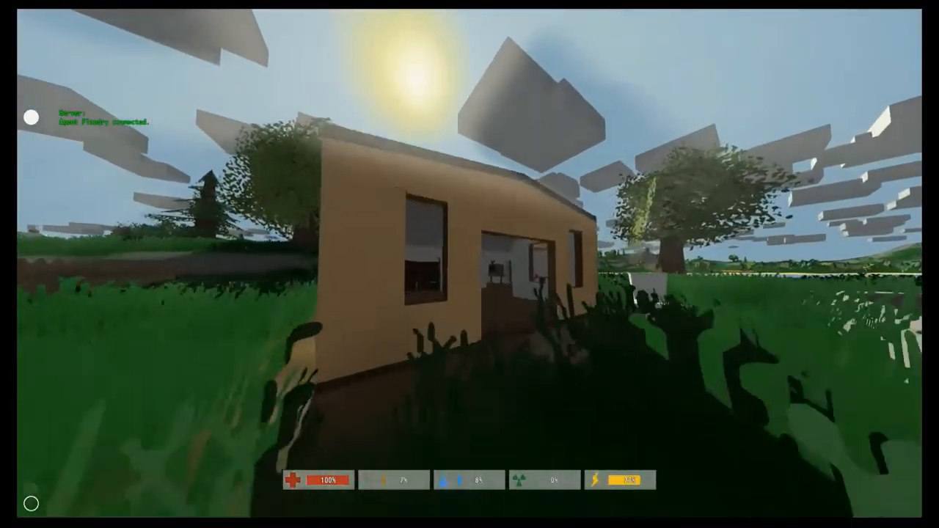
Step: Walk into the house and explore its rooms
{"action": "key", "text": "w"}
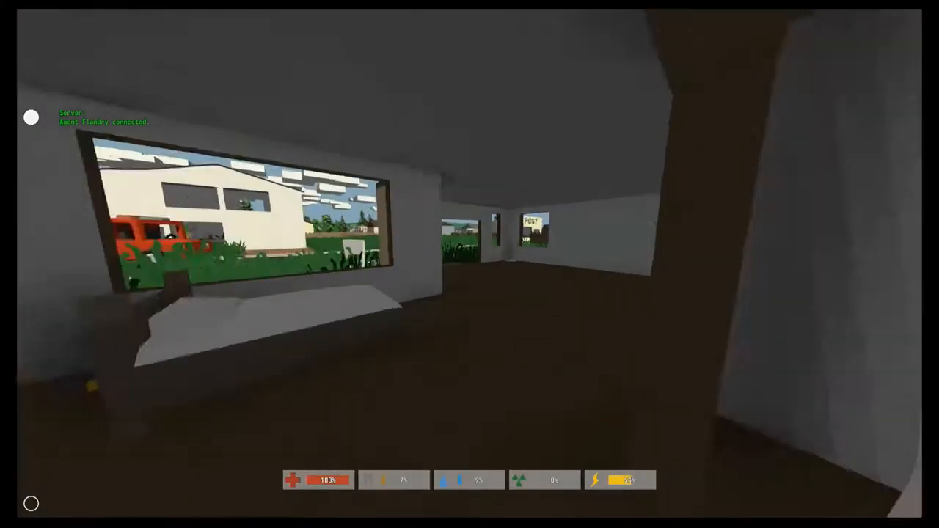
{"action": "mouse_move", "coordinate": [469, 264]}
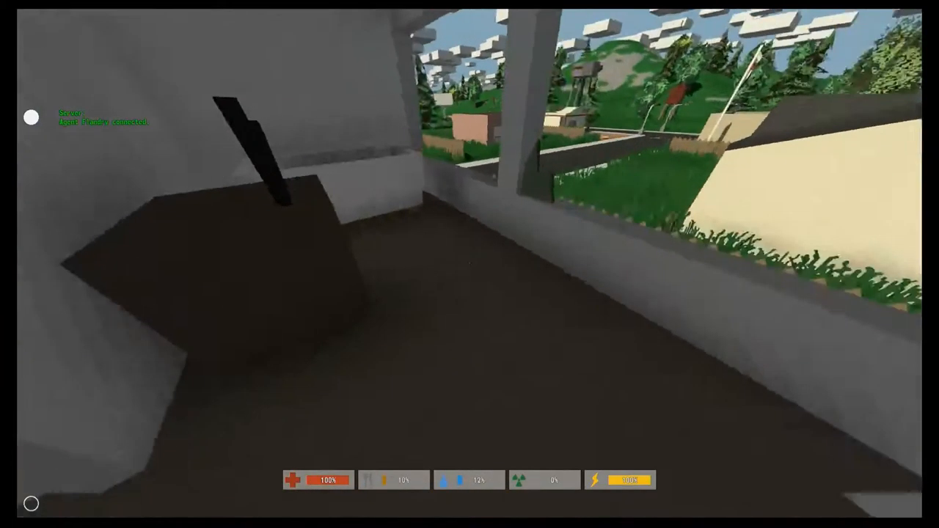
Step: Look around another room of the field house before leaving
{"action": "scroll", "scroll_direction": "right", "scroll_amount": 3}
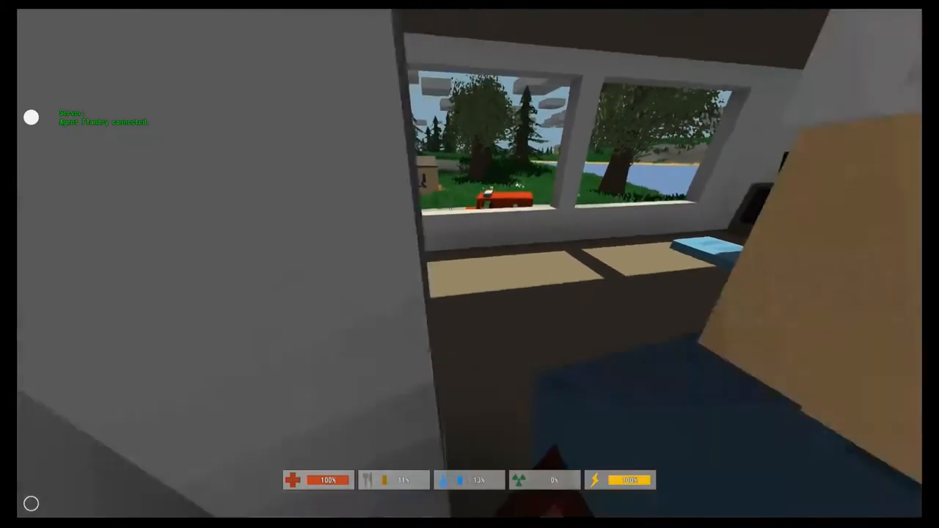
{"action": "mouse_move", "coordinate": [469, 264]}
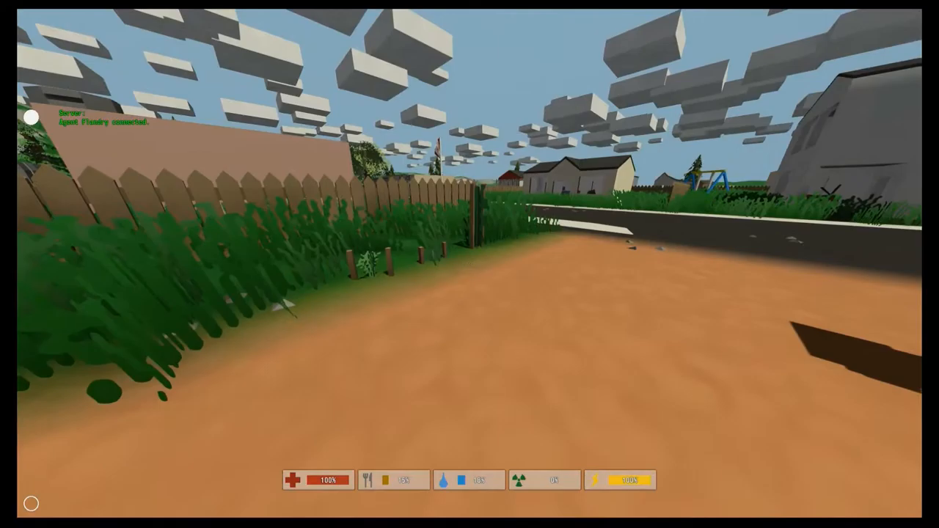
Step: Check the inventory, then walk along the residential road toward town
{"action": "key", "text": "i"}
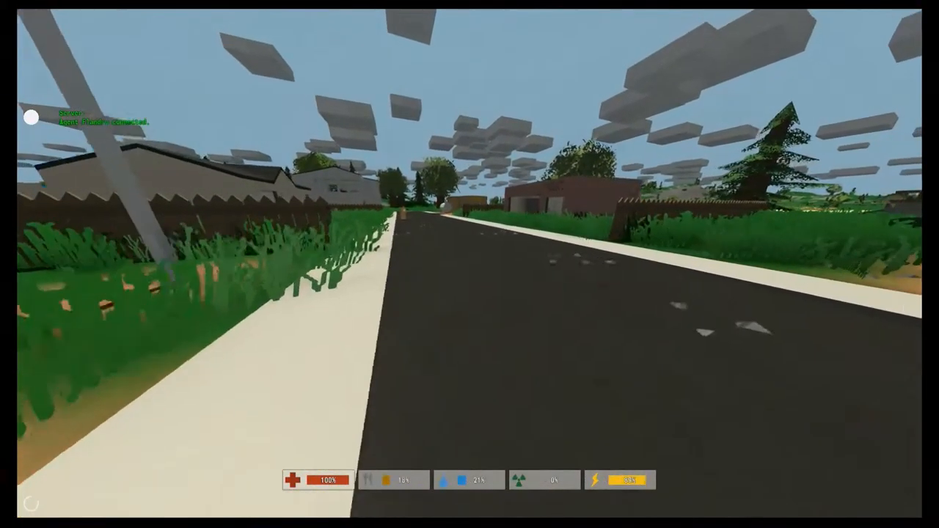
{"action": "key", "text": "w"}
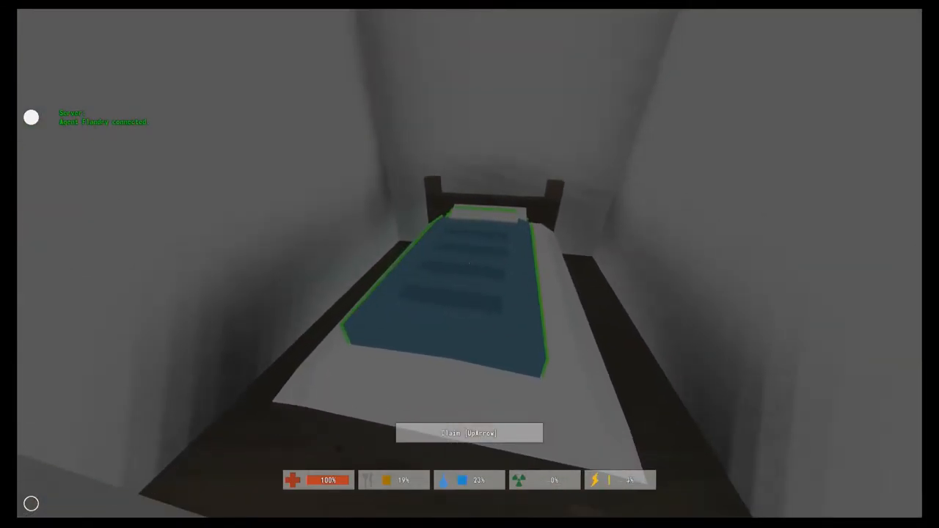
Step: Move into the town house toward the room with the bed
{"action": "key", "text": "Up"}
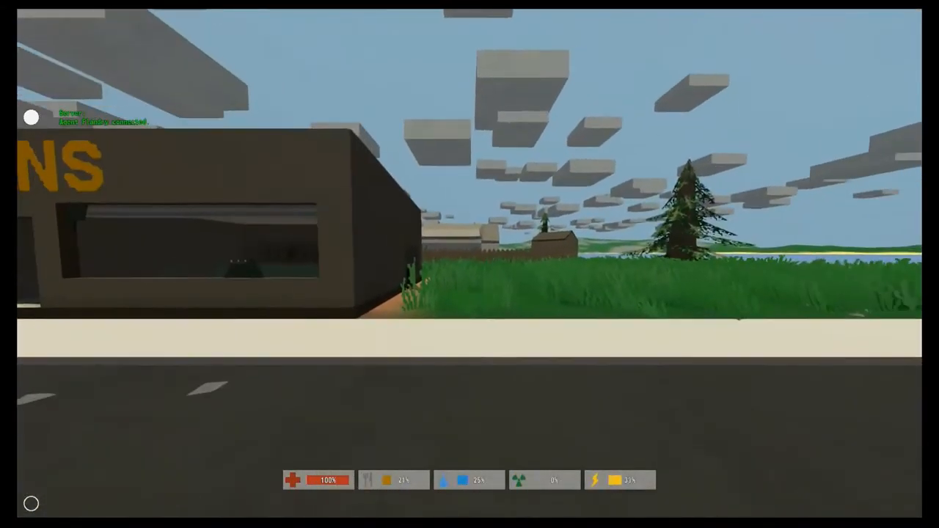
{"action": "mouse_move", "coordinate": [469, 264]}
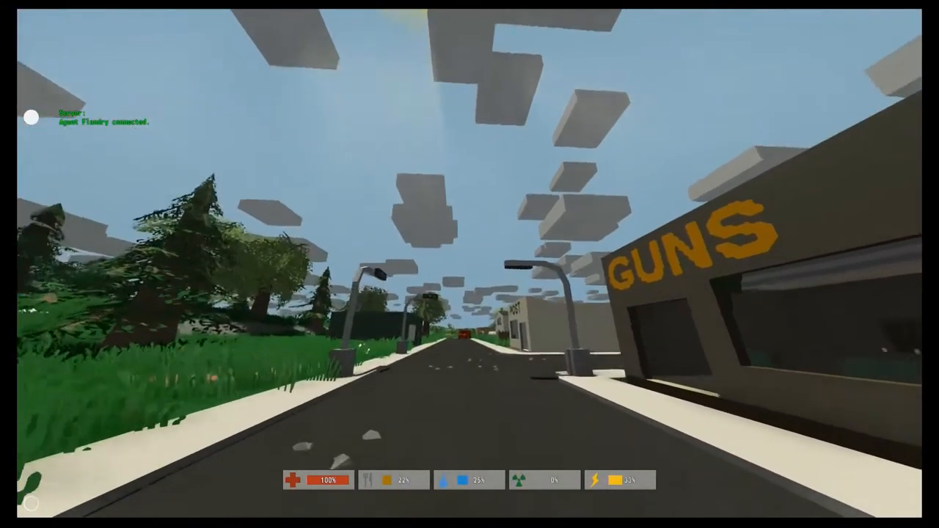
Step: Review the character's skills list from the inventory screen
{"action": "key", "text": "i"}
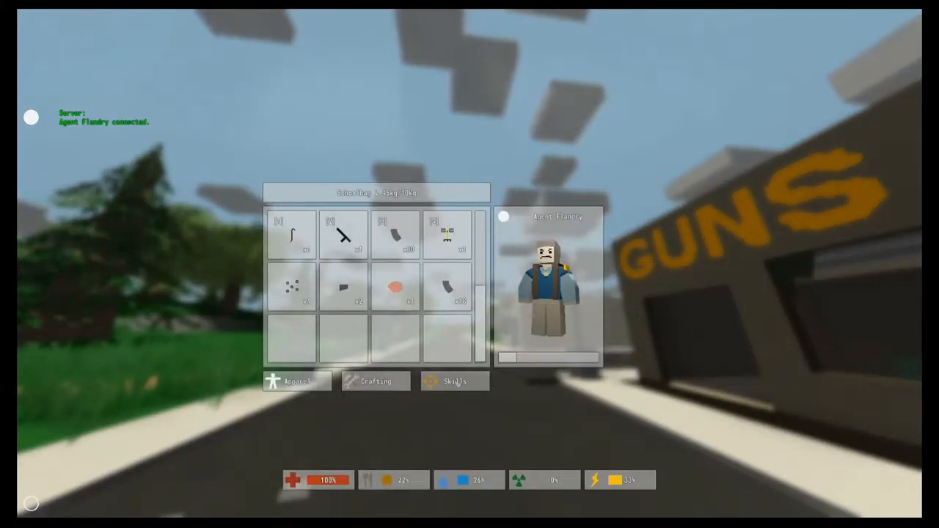
{"action": "left_click", "coordinate": [455, 381]}
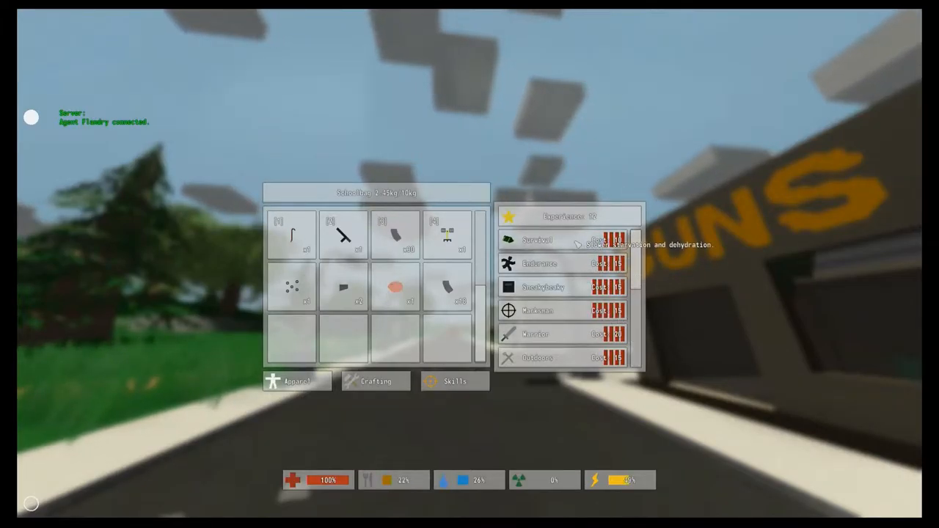
{"action": "left_click", "coordinate": [532, 241]}
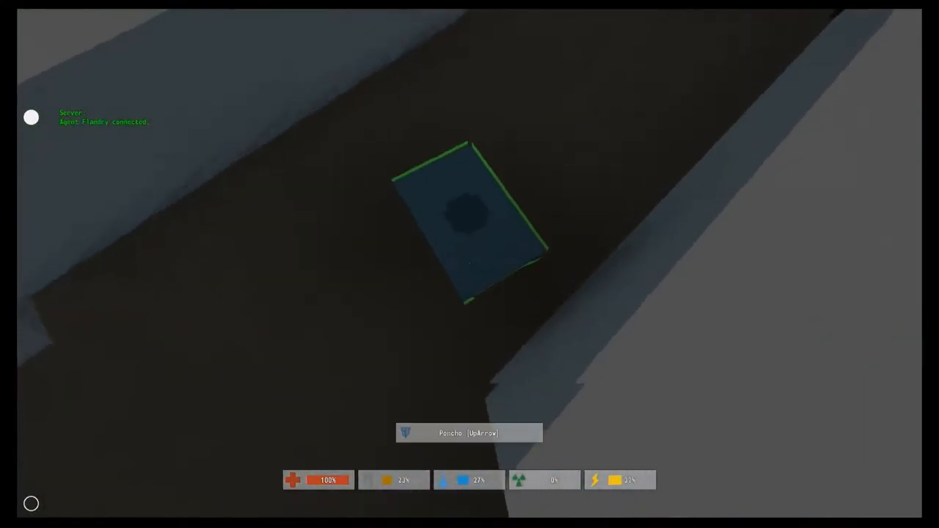
Step: Pick up the floor loot in the house, including the civilian bullets
{"action": "left_click", "coordinate": [466, 220]}
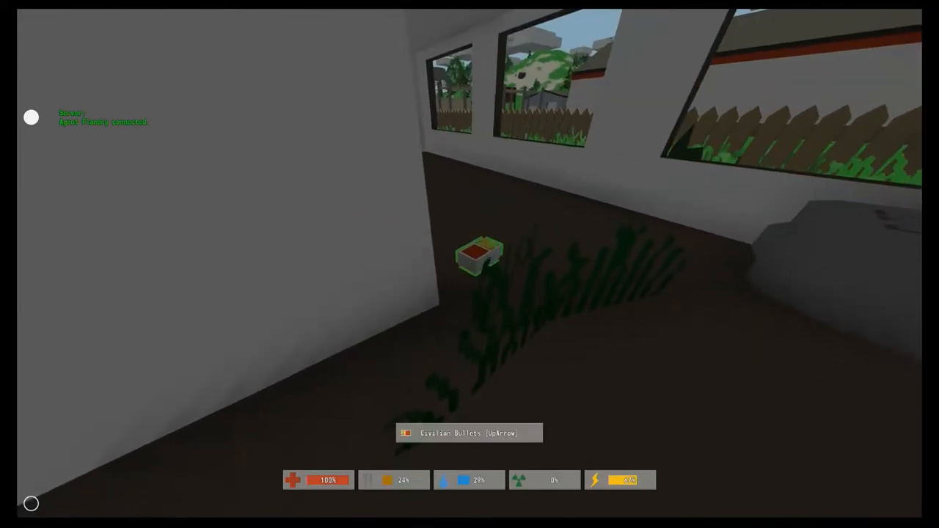
{"action": "left_click", "coordinate": [477, 256]}
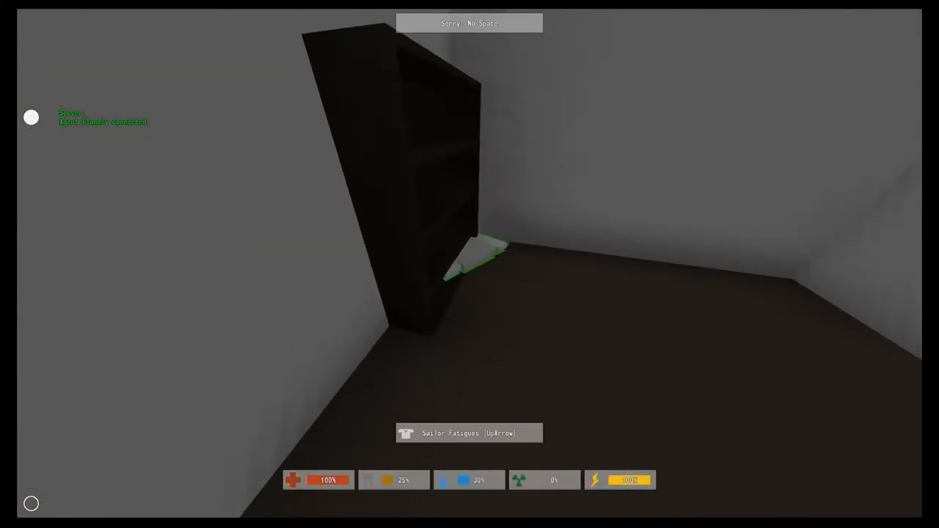
{"action": "key", "text": "i"}
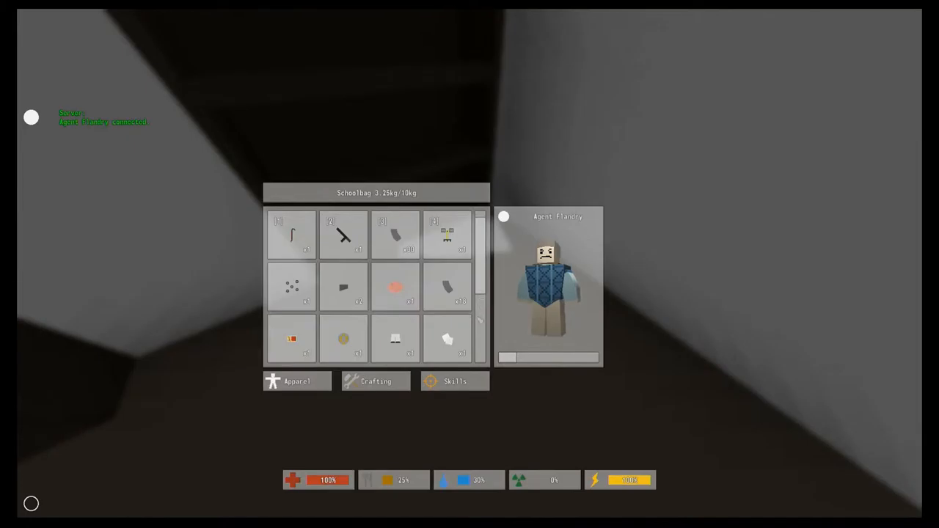
{"action": "mouse_move", "coordinate": [294, 337]}
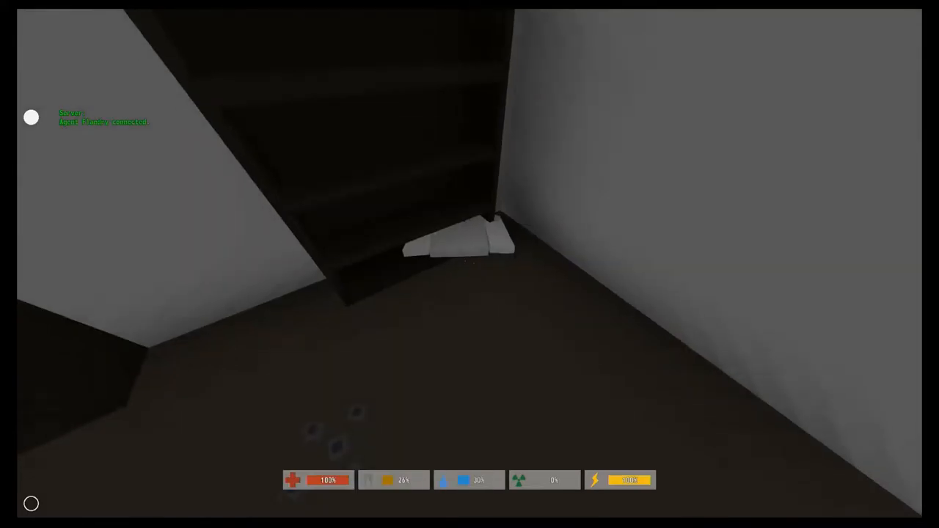
Step: Head outside past the ambulance toward the next building
{"action": "left_click", "coordinate": [452, 252]}
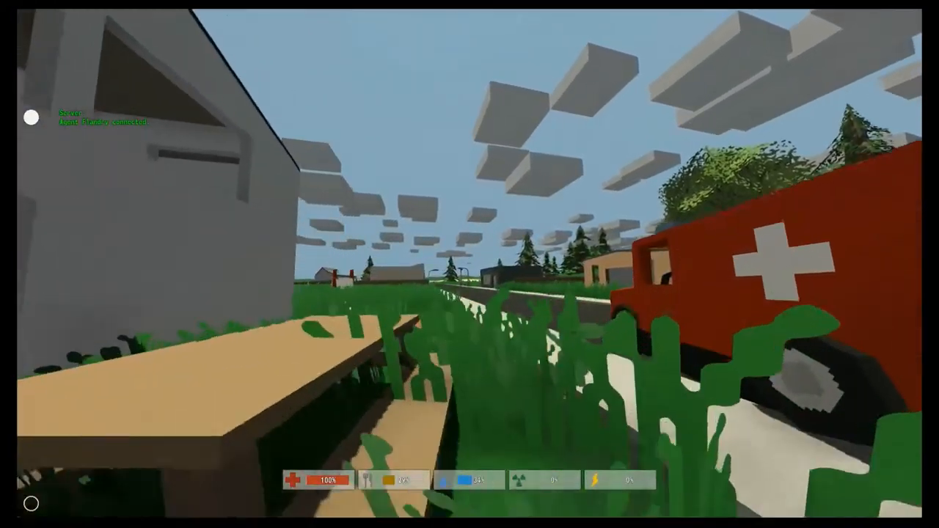
{"action": "mouse_move", "coordinate": [470, 264]}
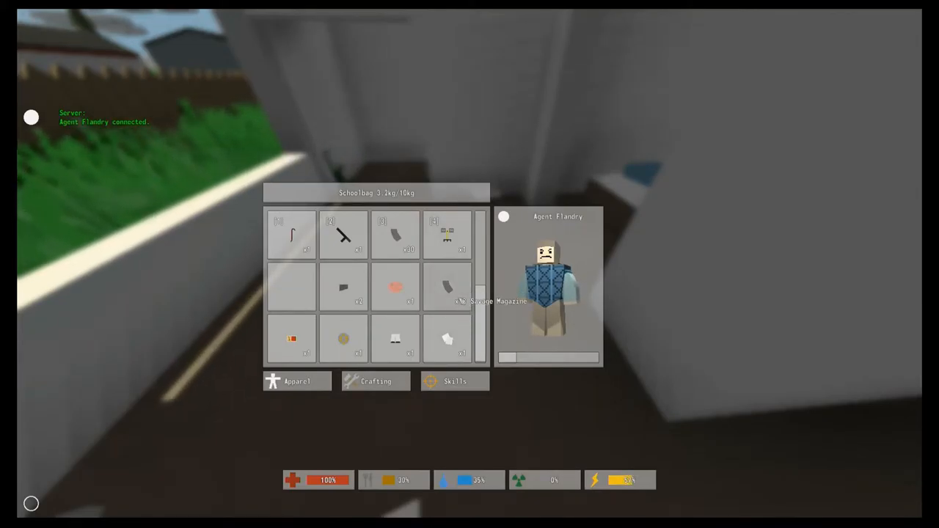
Step: Inspect a backpack item's details and drop it from the backpack
{"action": "left_click", "coordinate": [393, 287]}
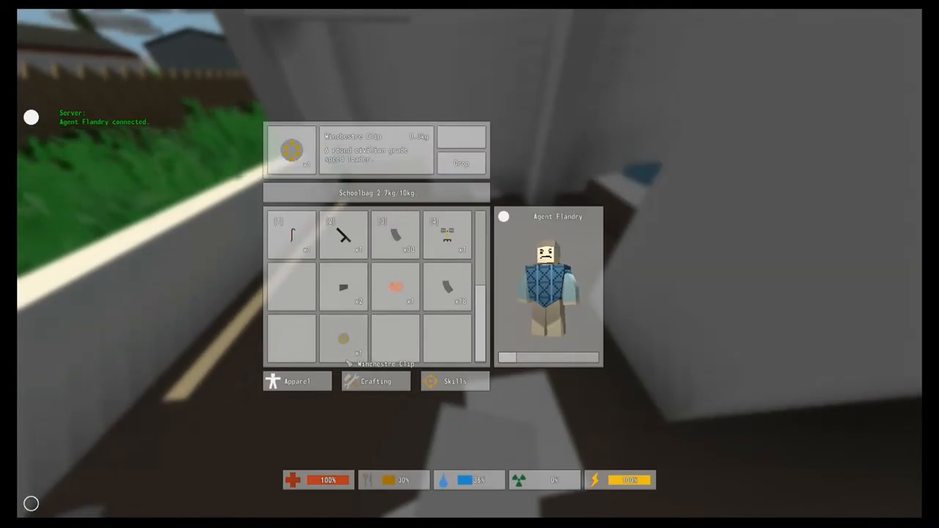
{"action": "left_click", "coordinate": [457, 163]}
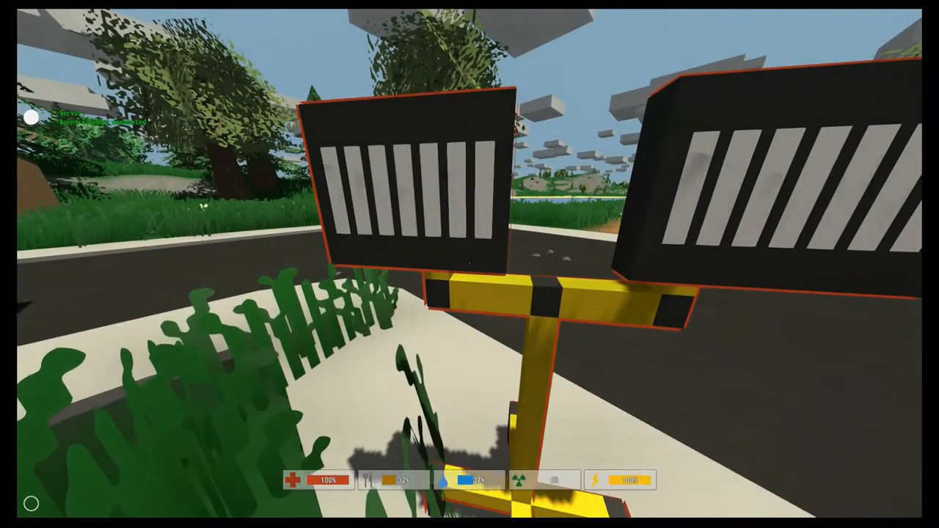
{"action": "mouse_move", "coordinate": [469, 264]}
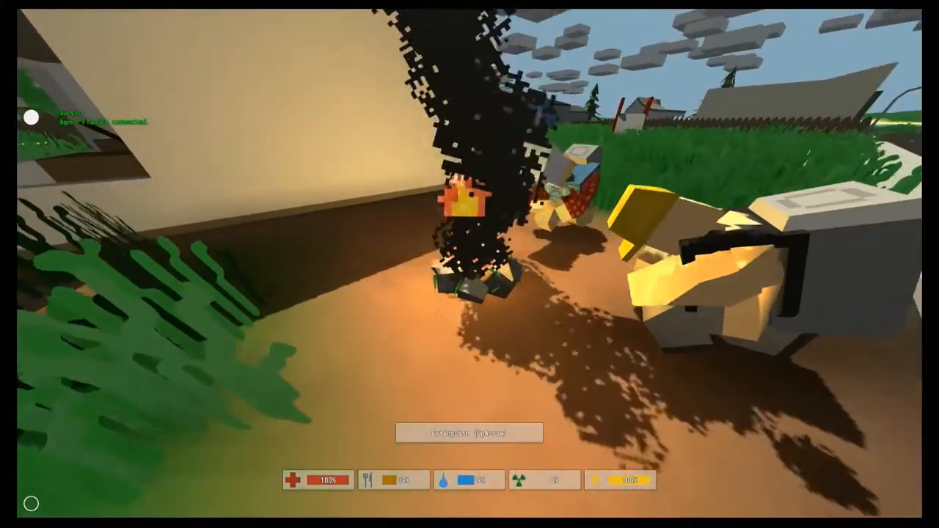
Step: Bring up the crafting menu at the campfire with raw meat ready in the backpack
{"action": "key", "text": "i"}
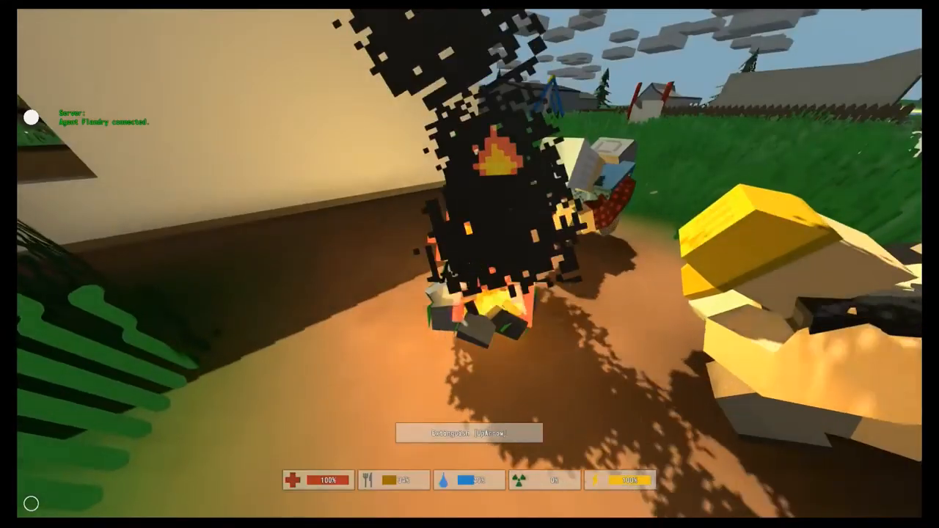
{"action": "key", "text": "i"}
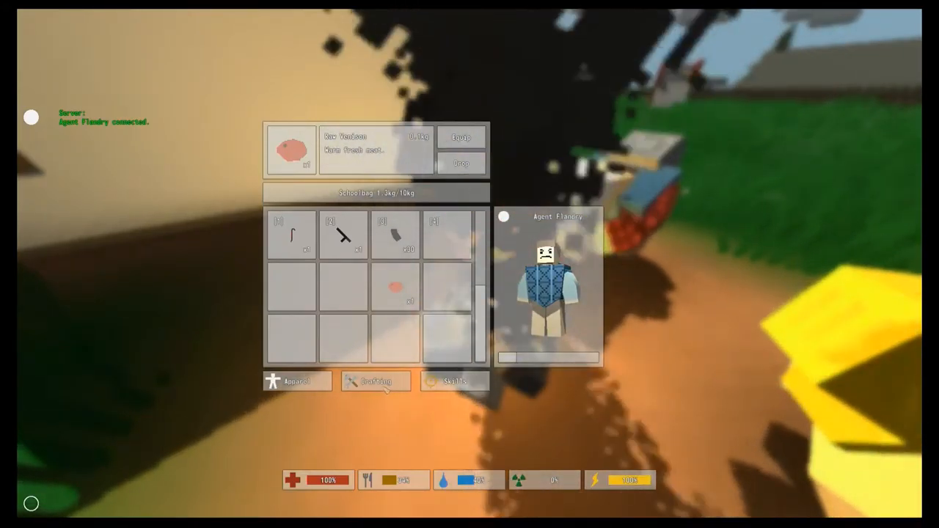
{"action": "left_click", "coordinate": [375, 381]}
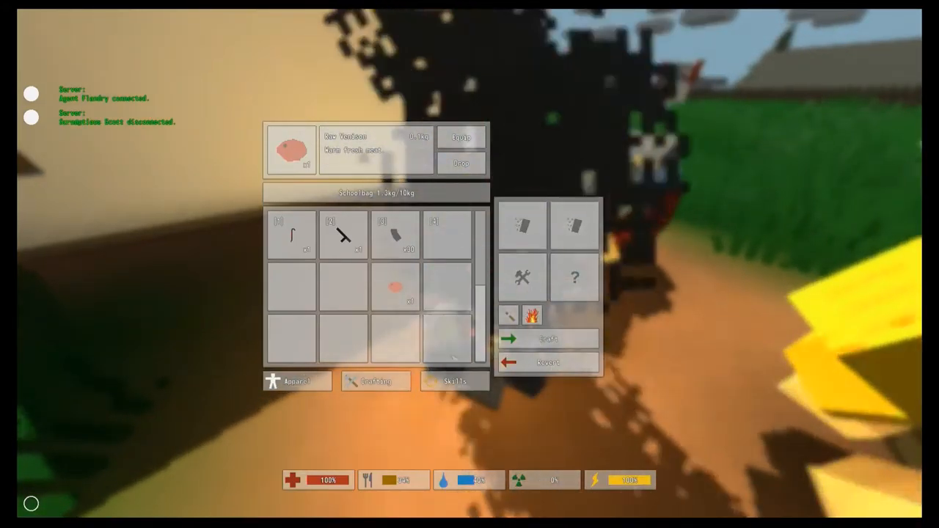